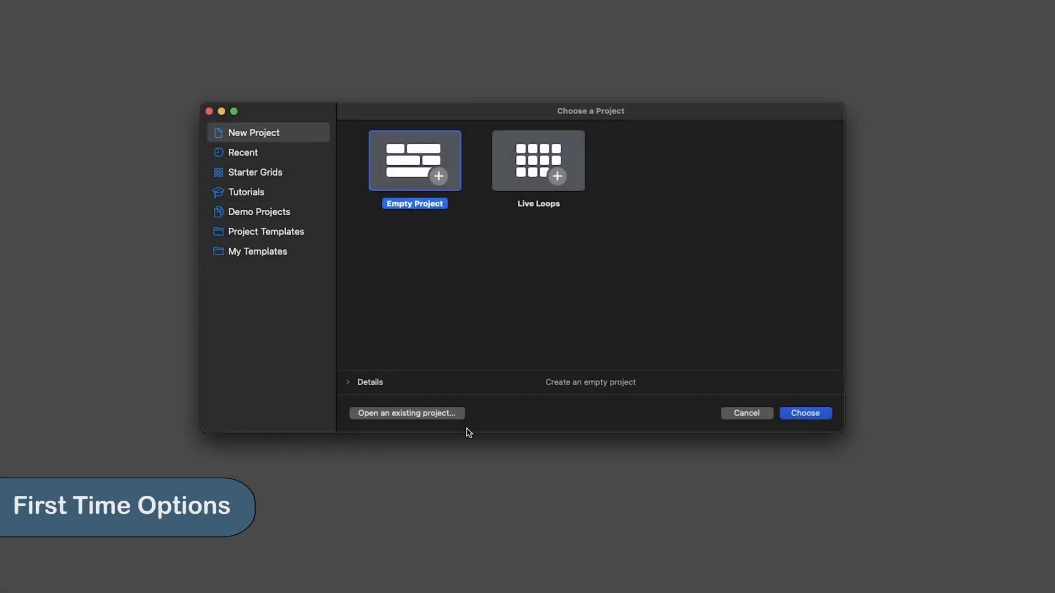
mouse_move(603, 298)
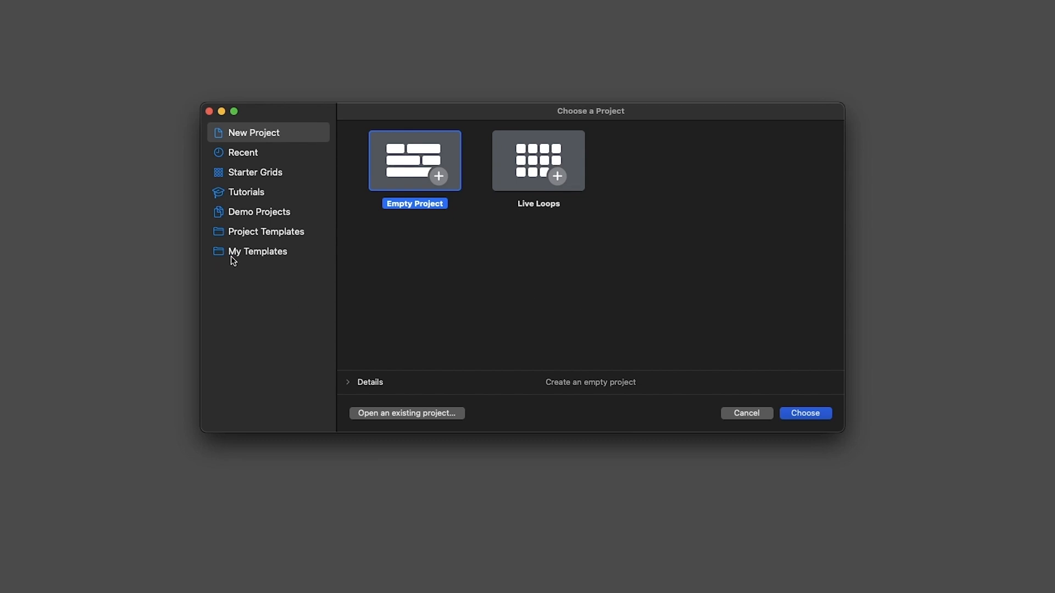
Browse My Templates, Project Templates, Demo Projects, Tutorials and Starter Grids, ending on Recent
click(257, 251)
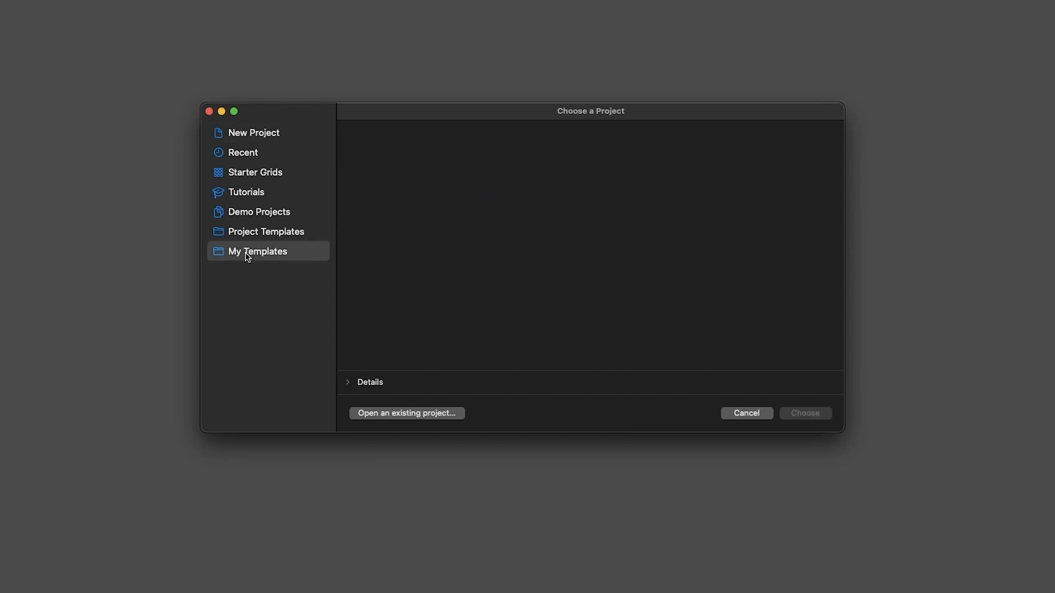
mouse_move(461, 259)
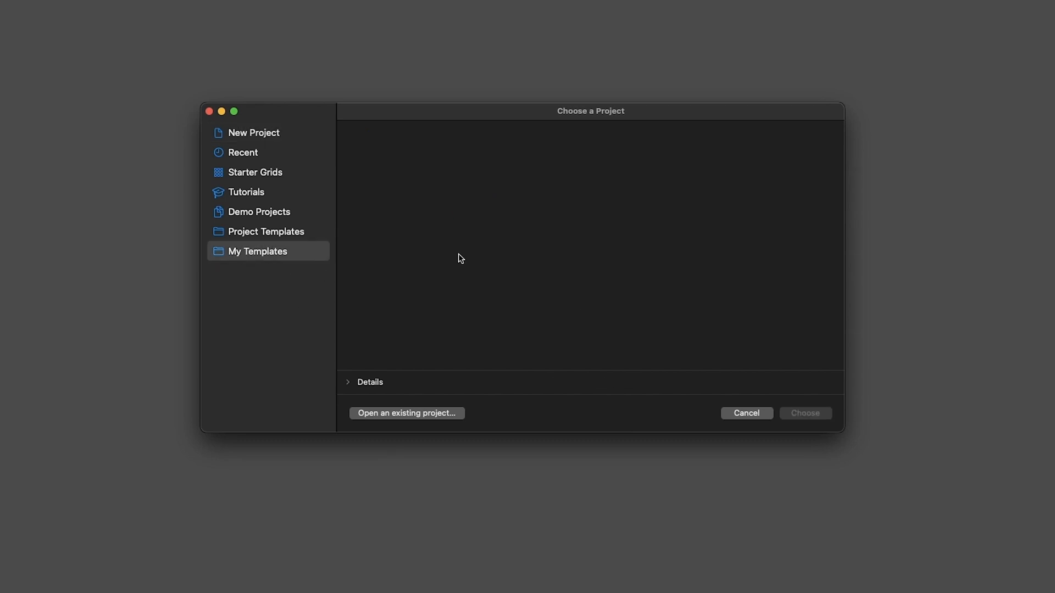
mouse_move(599, 246)
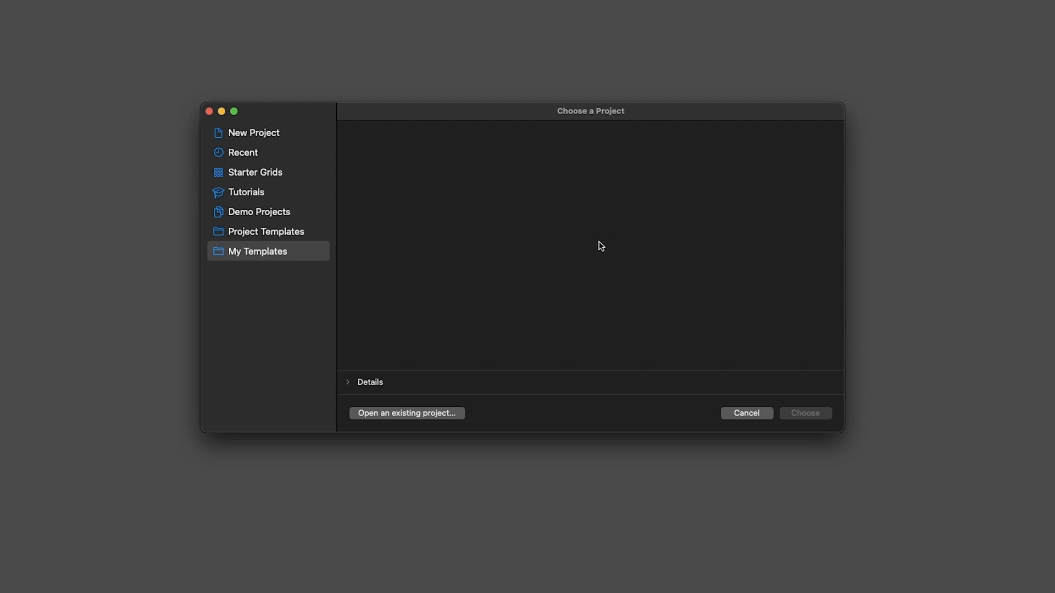
click(267, 231)
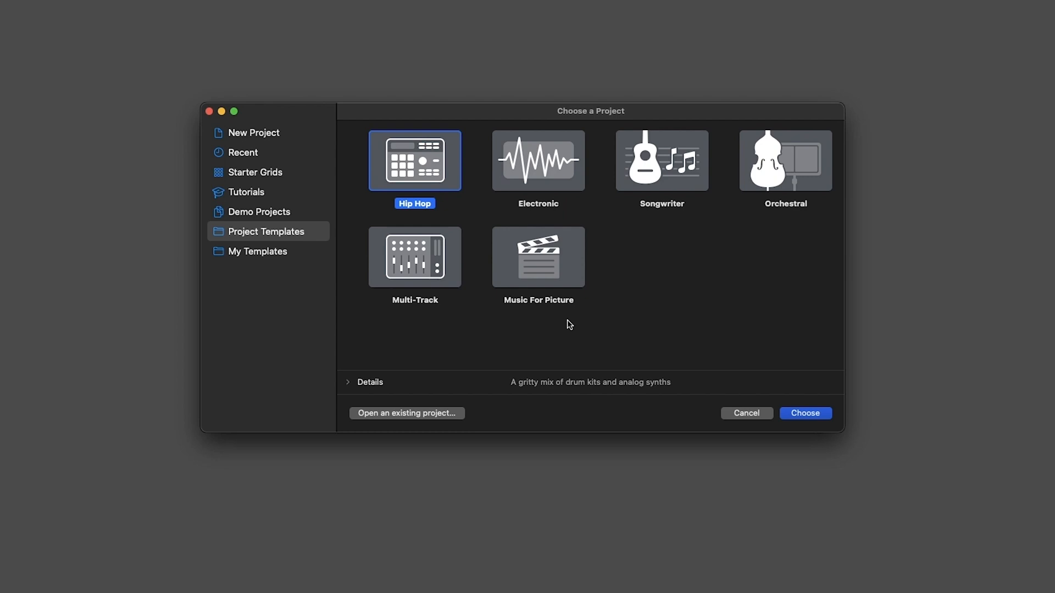
mouse_move(711, 285)
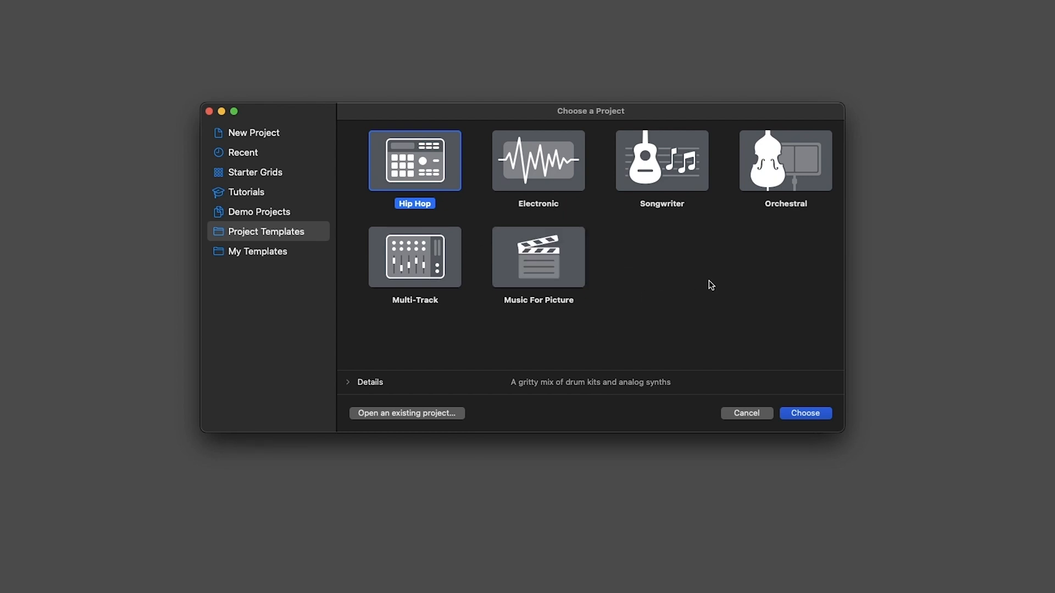
click(258, 215)
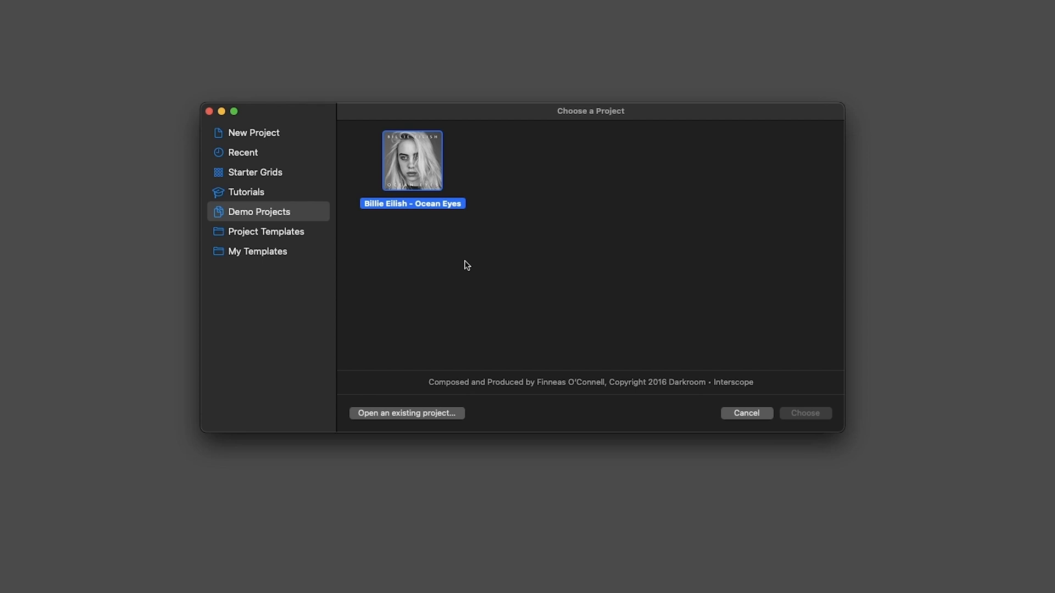
mouse_move(257, 195)
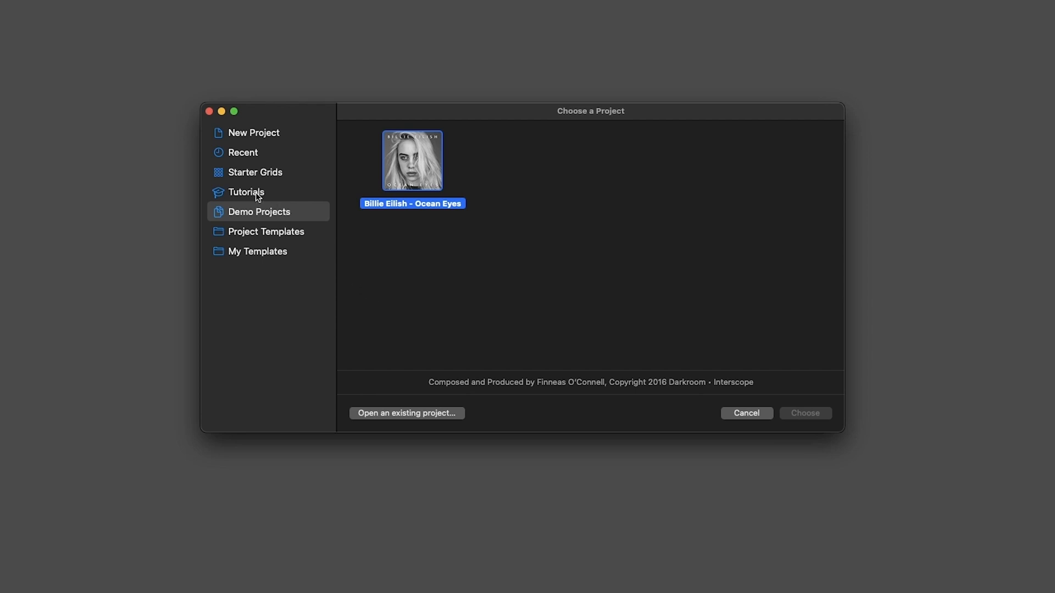
click(246, 192)
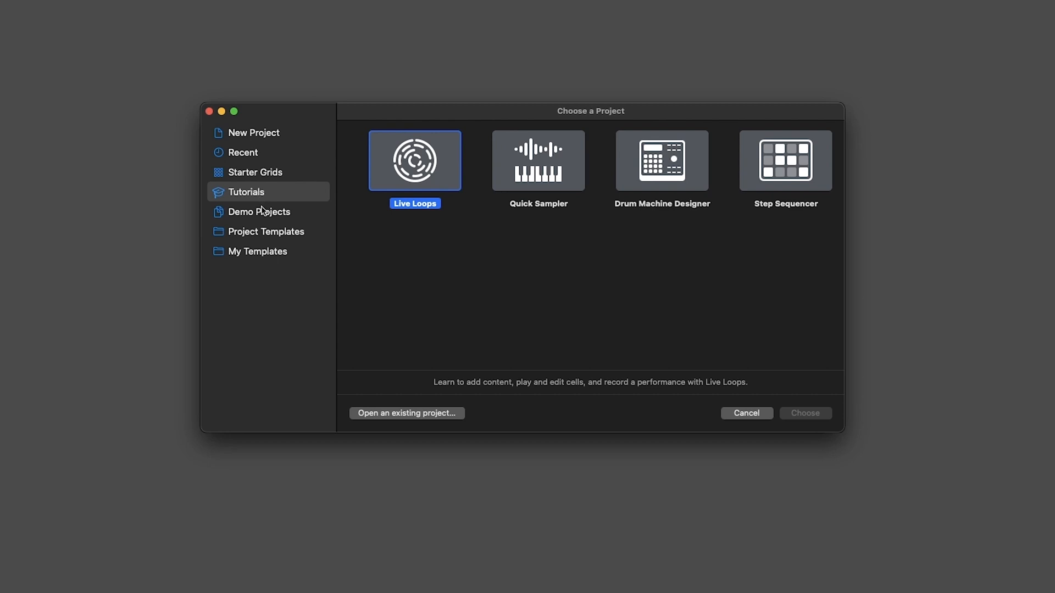
click(255, 172)
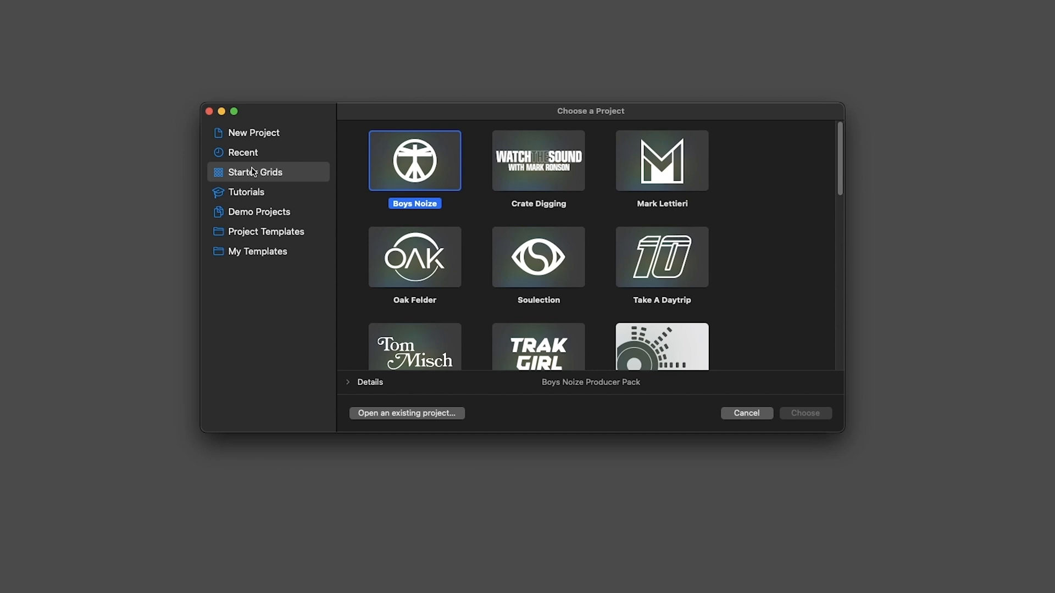
mouse_move(599, 279)
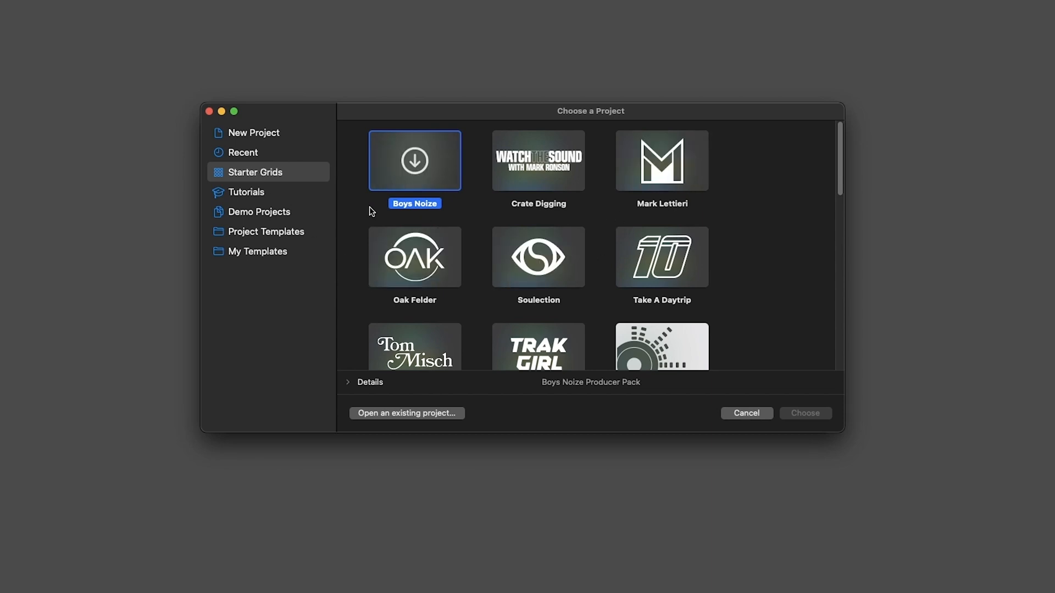
click(243, 153)
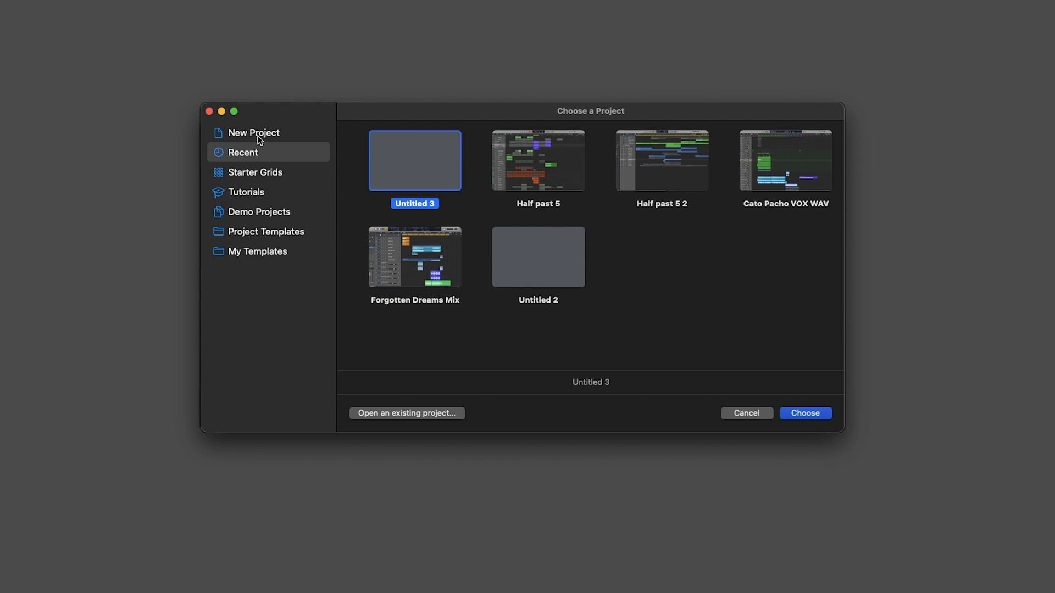
Return to New Project so the Empty Project option is shown
click(254, 132)
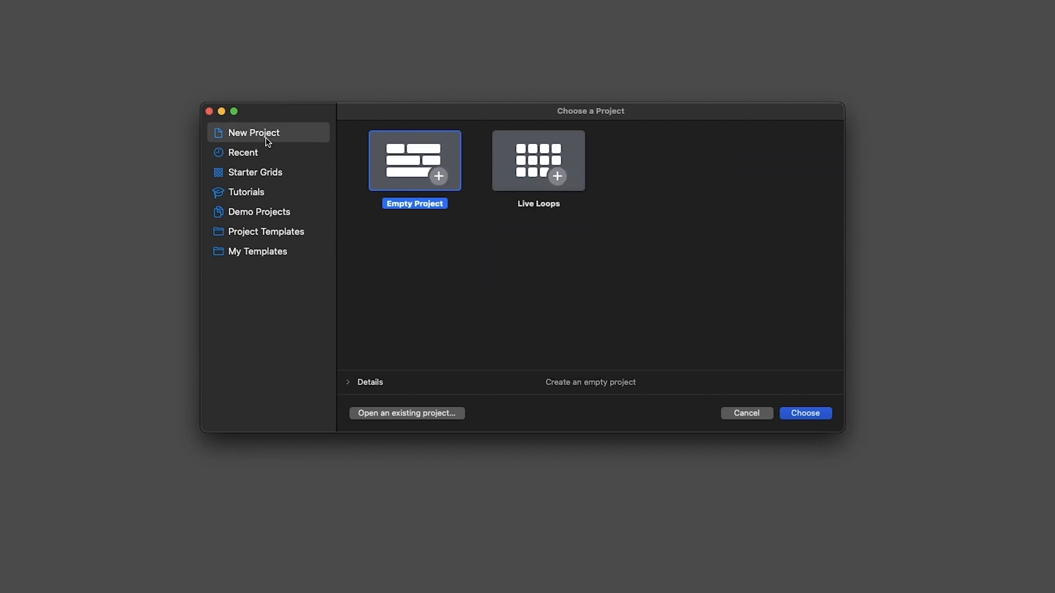
mouse_move(248, 189)
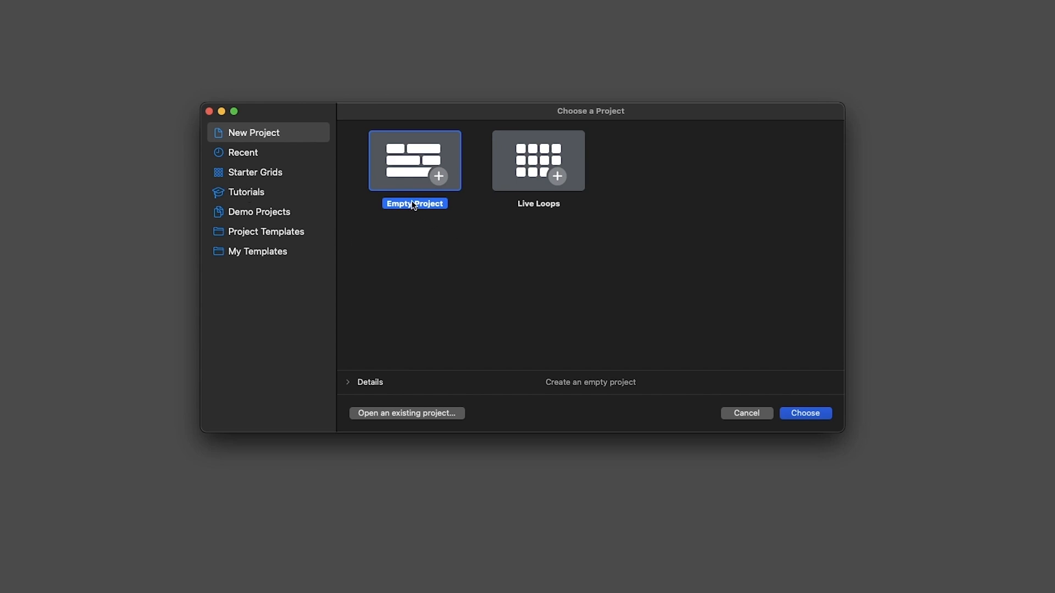
mouse_move(542, 212)
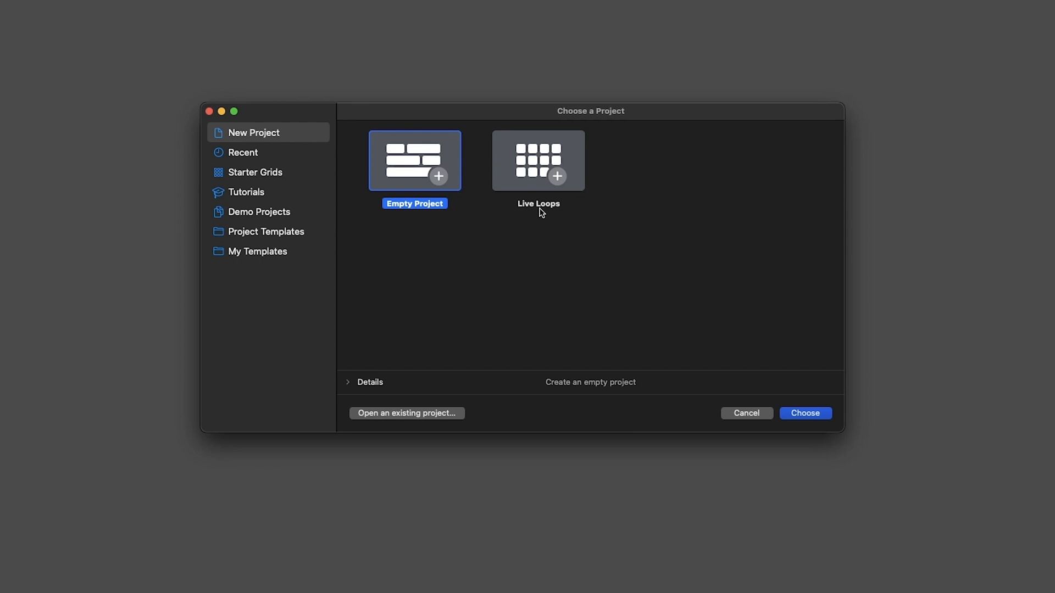
mouse_move(443, 292)
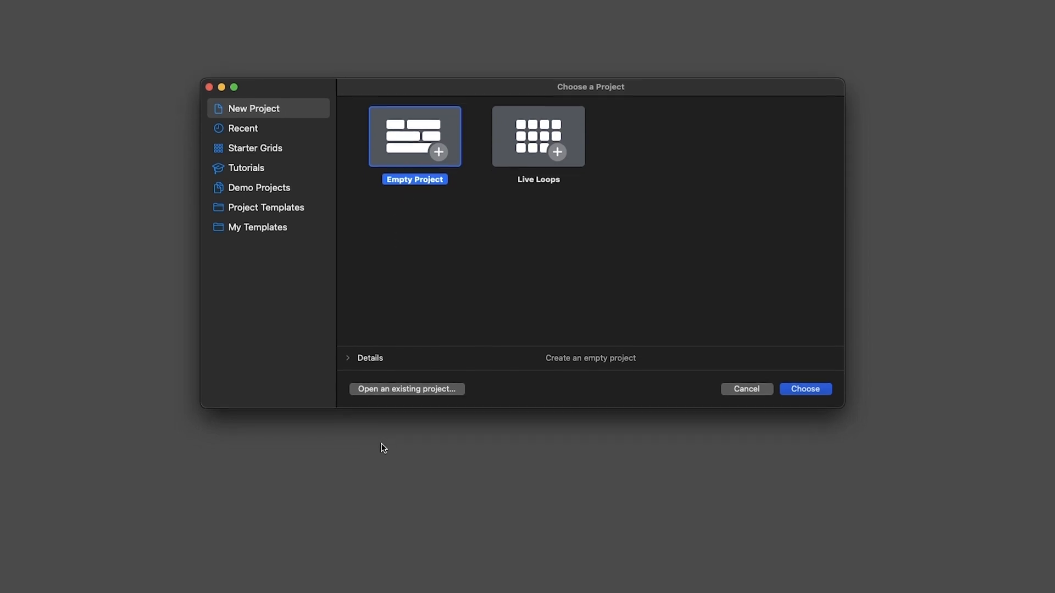
Expand the empty project's Details and set the tempo to 96 BPM, C major, 4/4
click(348, 357)
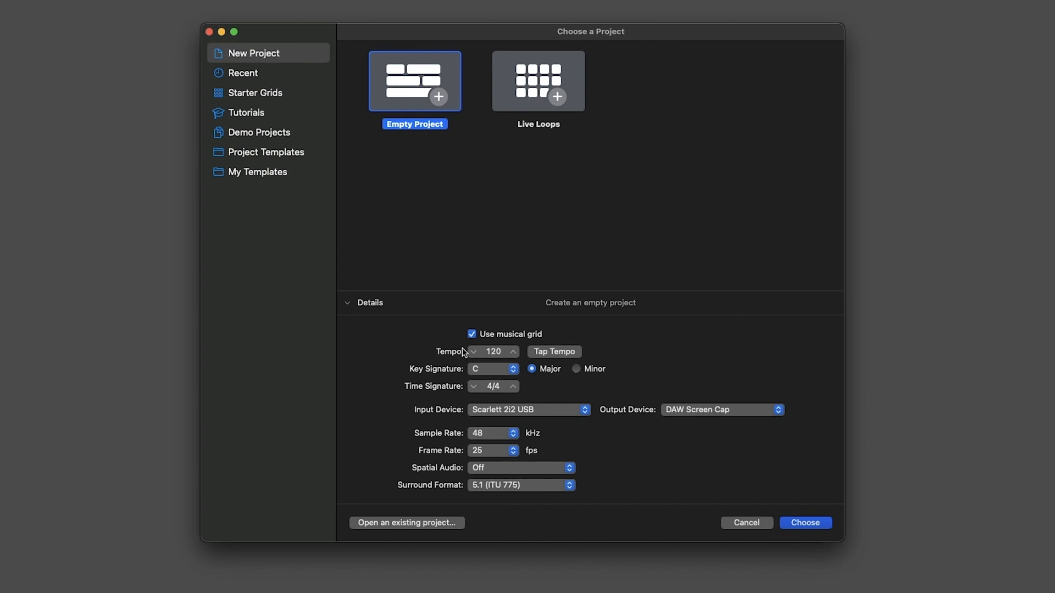
mouse_move(557, 340)
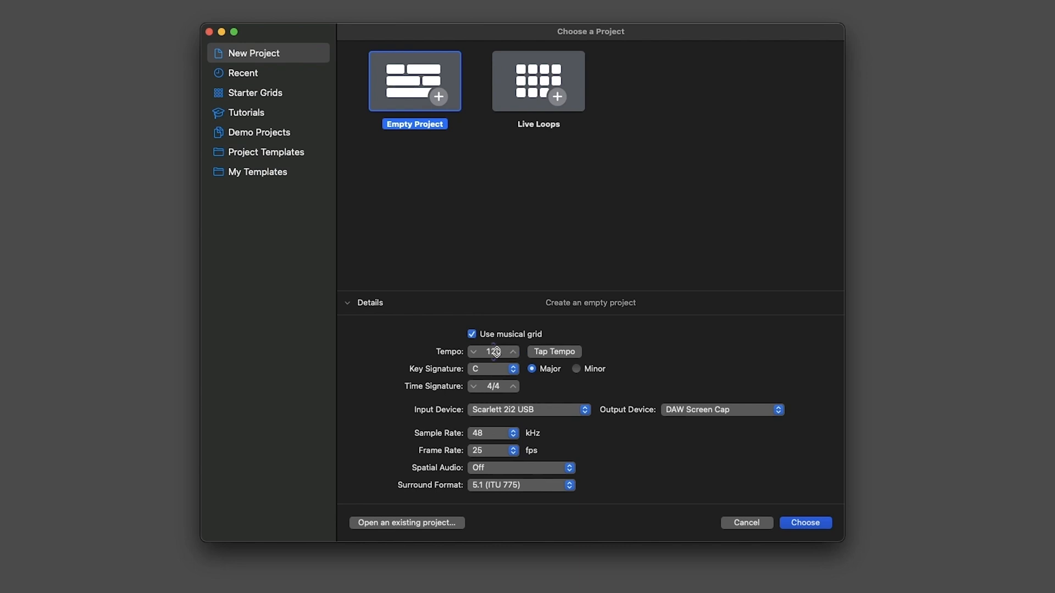
click(492, 351)
text(96)
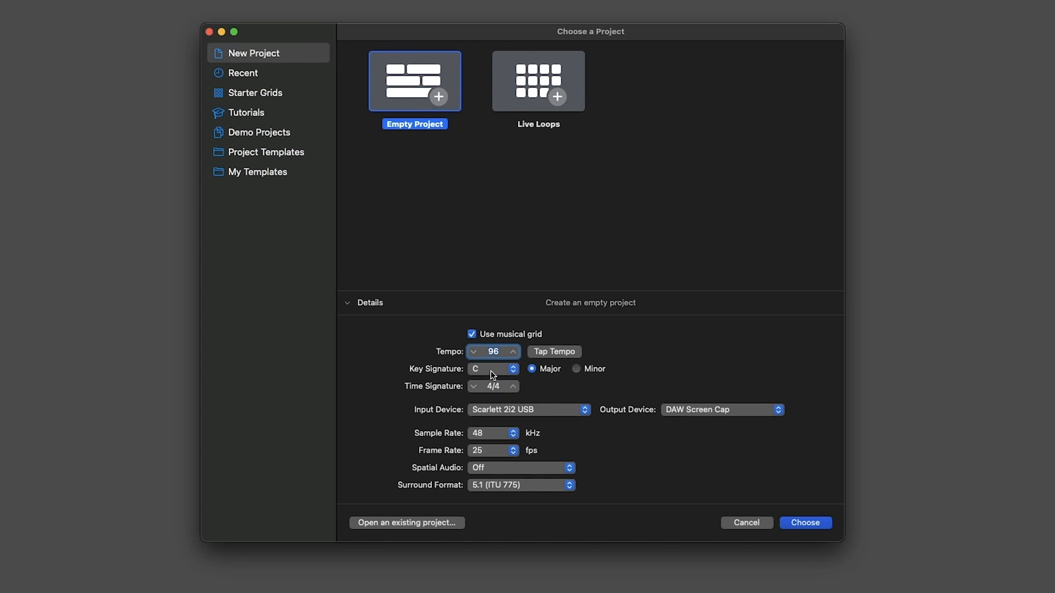
mouse_move(545, 428)
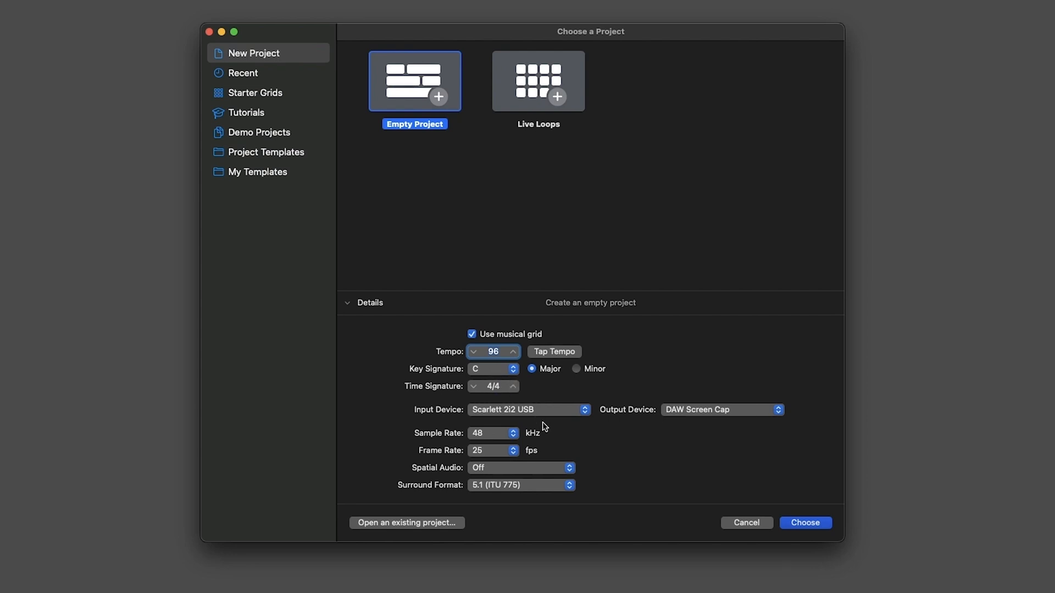
mouse_move(723, 404)
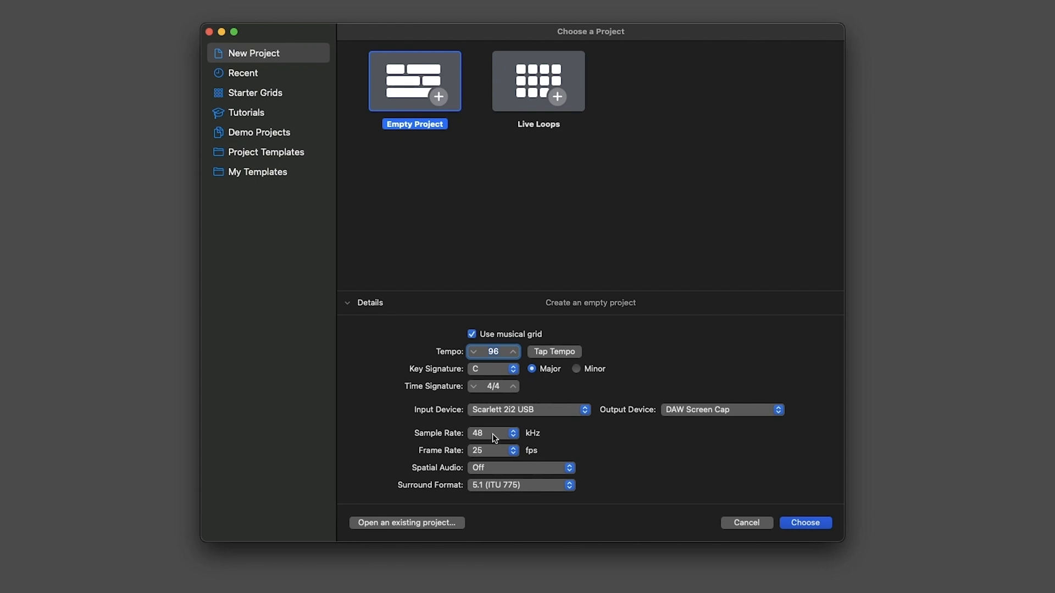
mouse_move(495, 458)
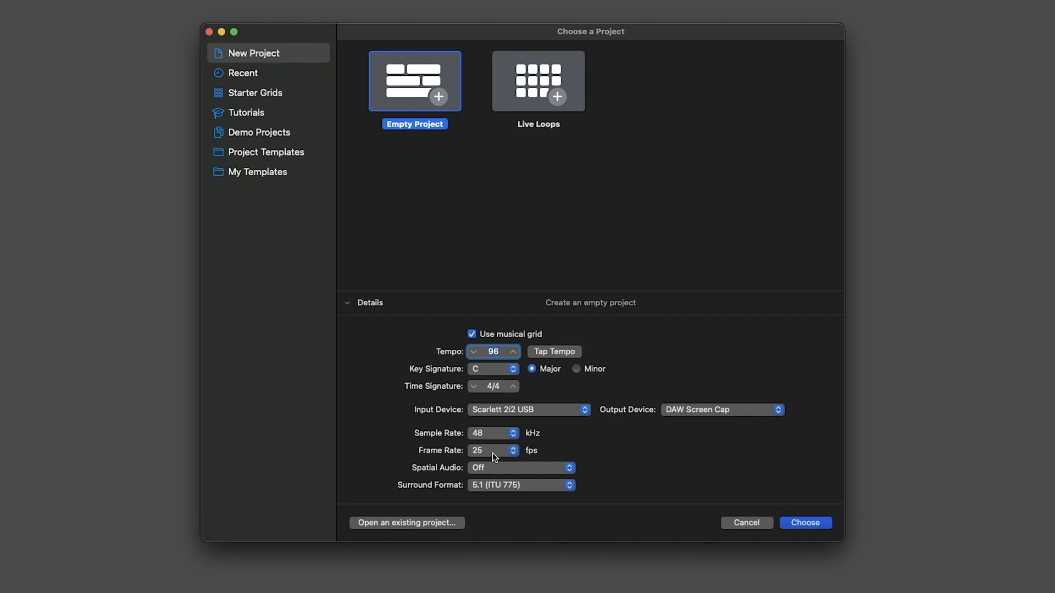
mouse_move(504, 474)
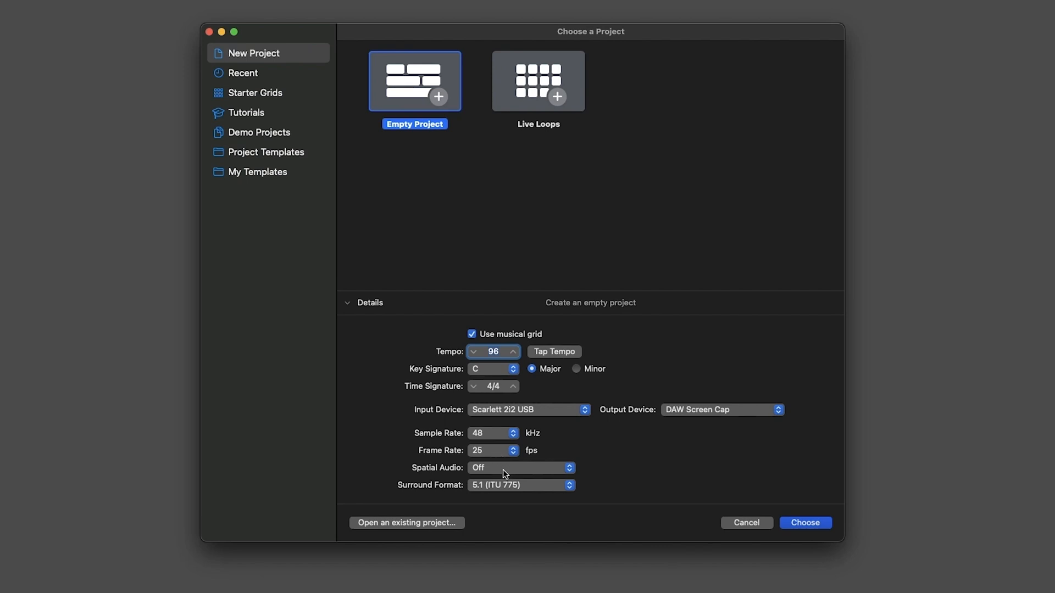
click(521, 468)
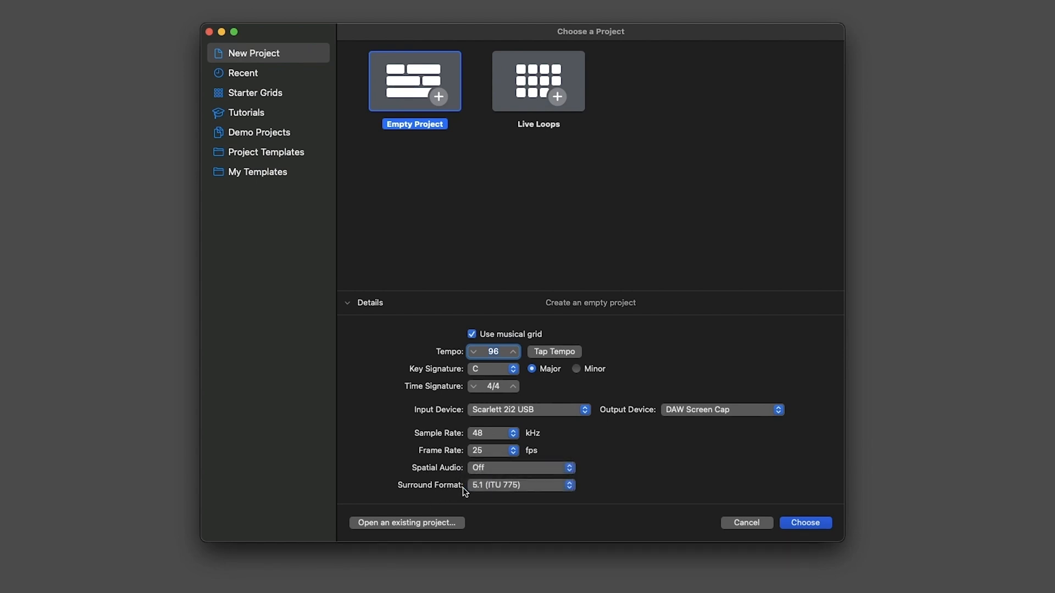
click(521, 485)
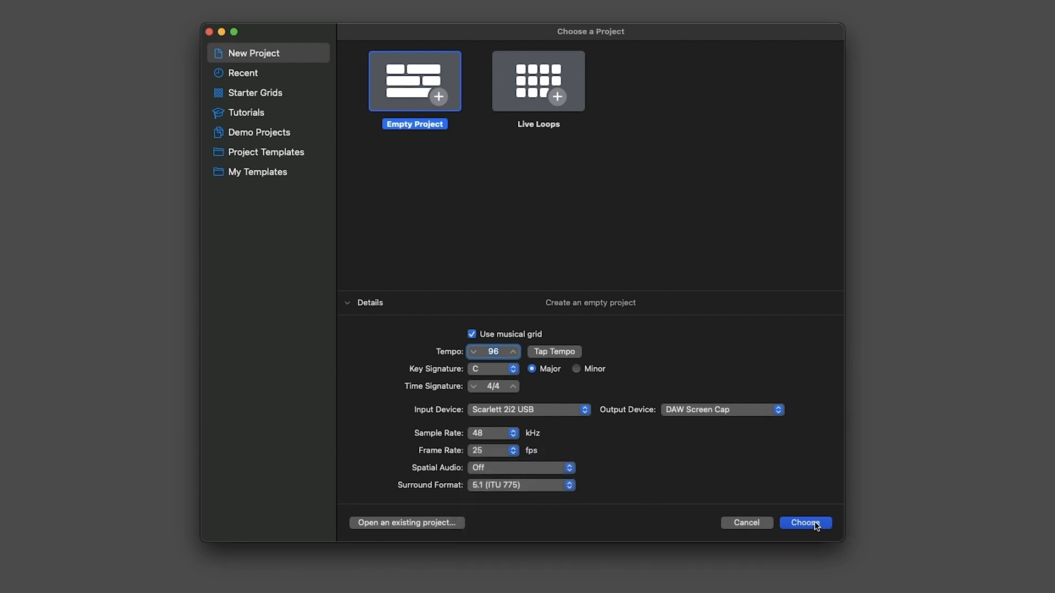
Create the project with one Audio track, Audio 1, on Input 1
click(805, 522)
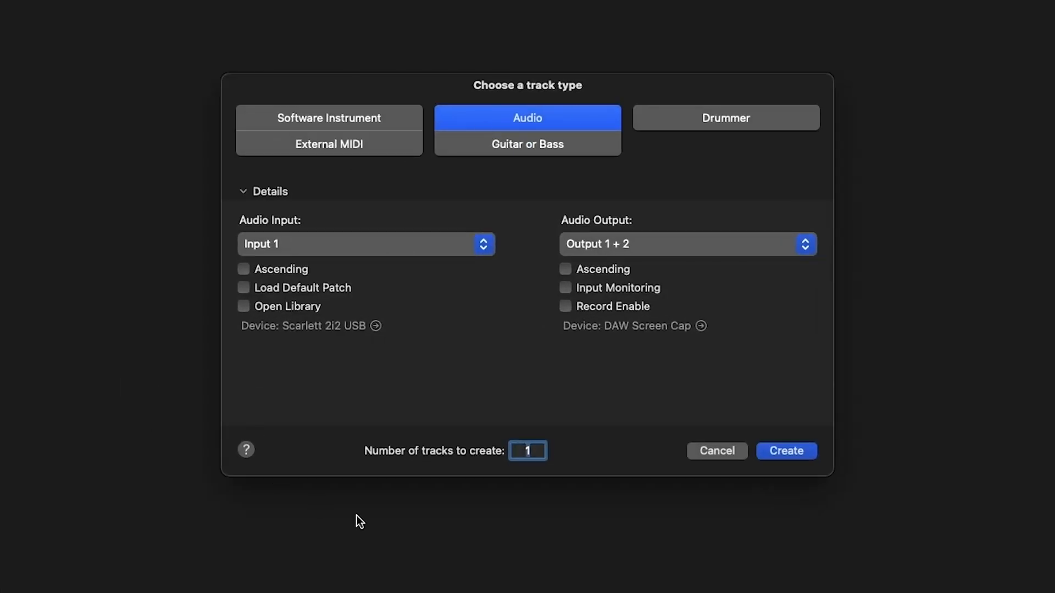
mouse_move(521, 368)
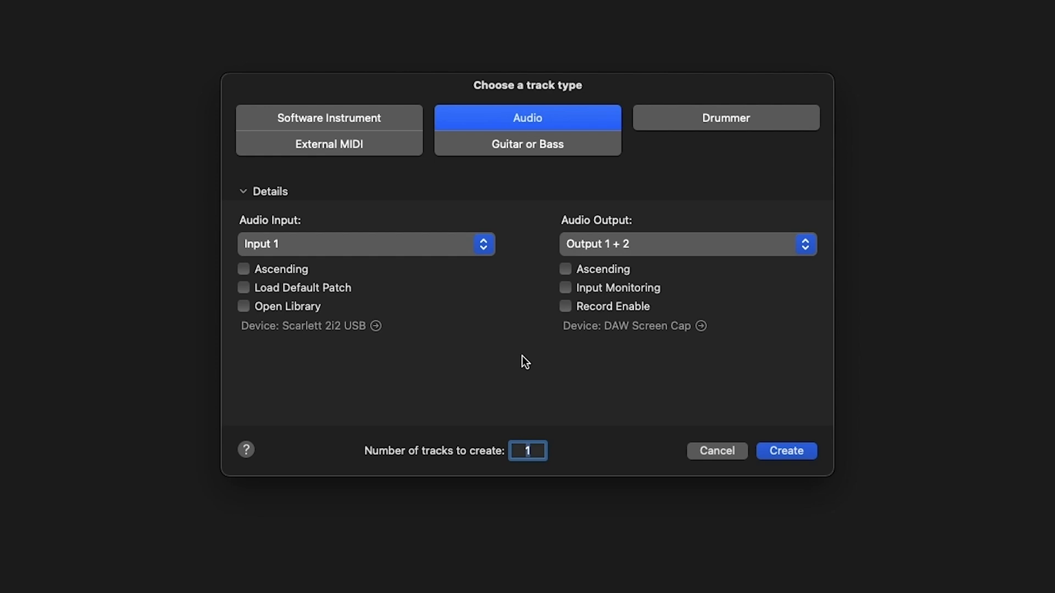
mouse_move(572, 113)
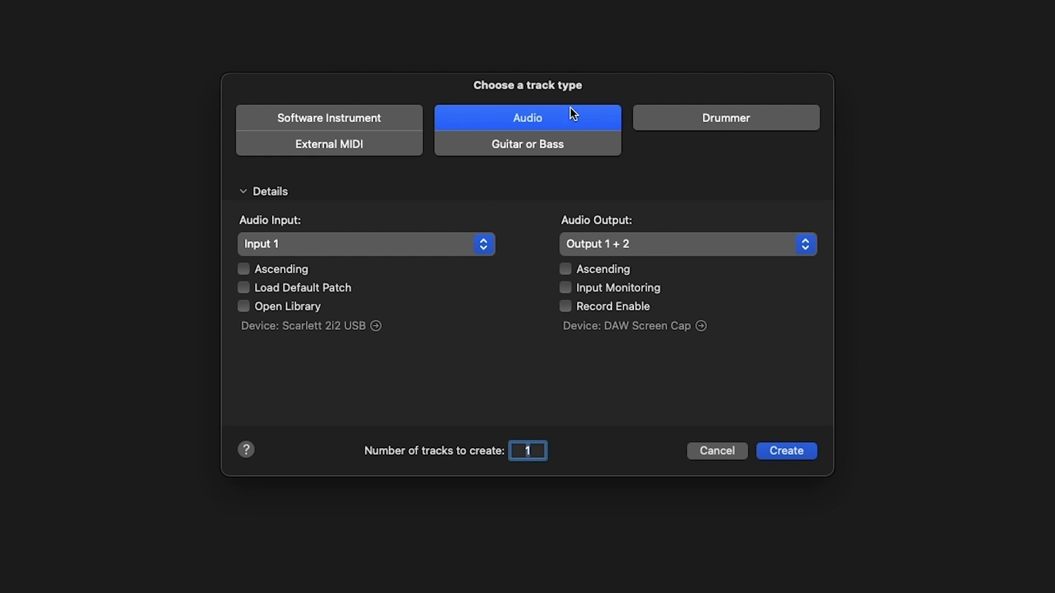
mouse_move(495, 286)
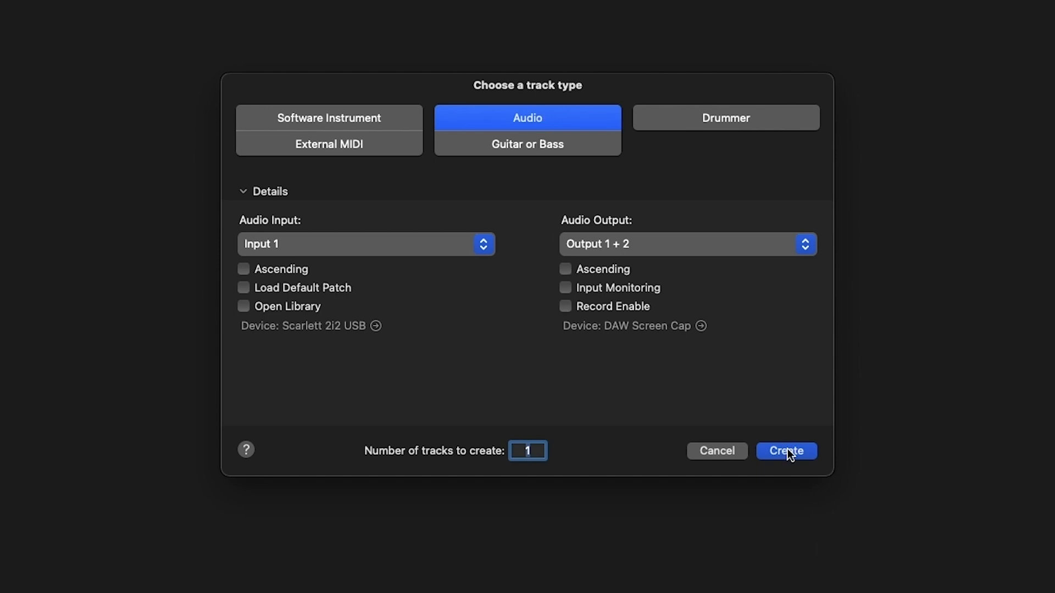
click(785, 451)
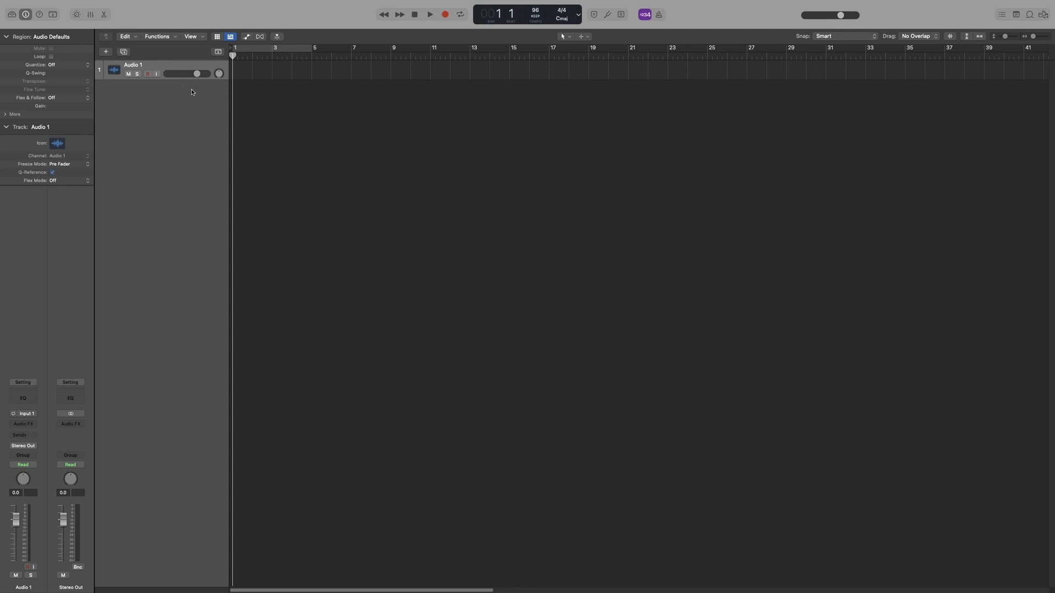
mouse_move(179, 104)
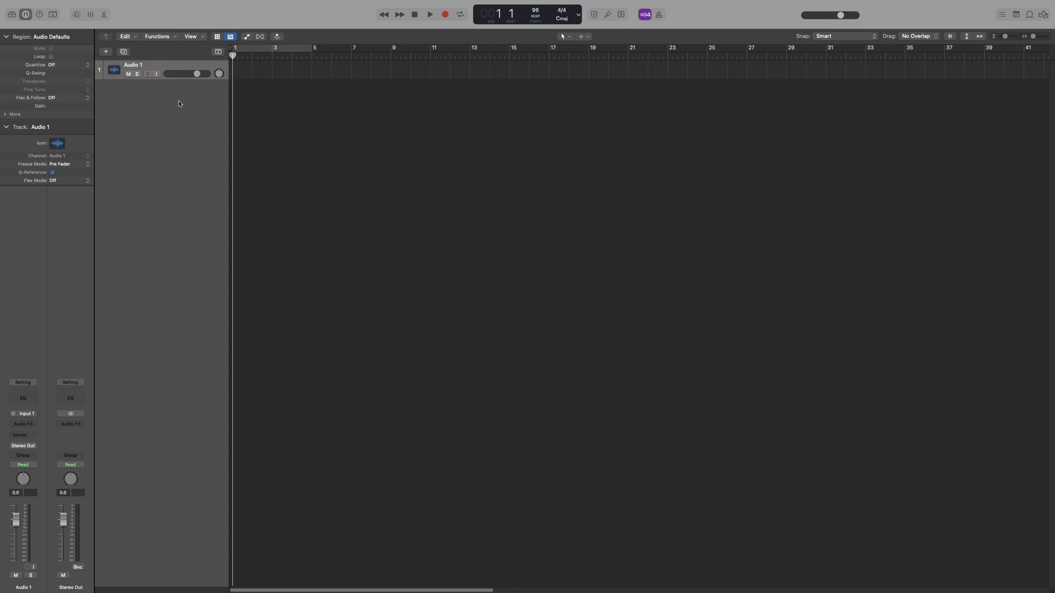
mouse_move(109, 105)
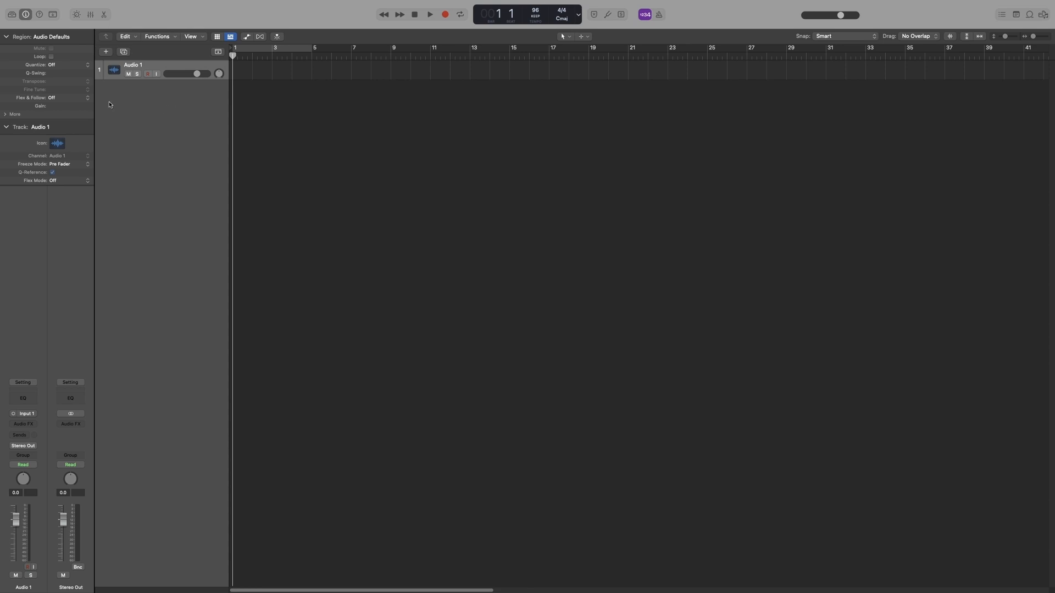
mouse_move(39, 14)
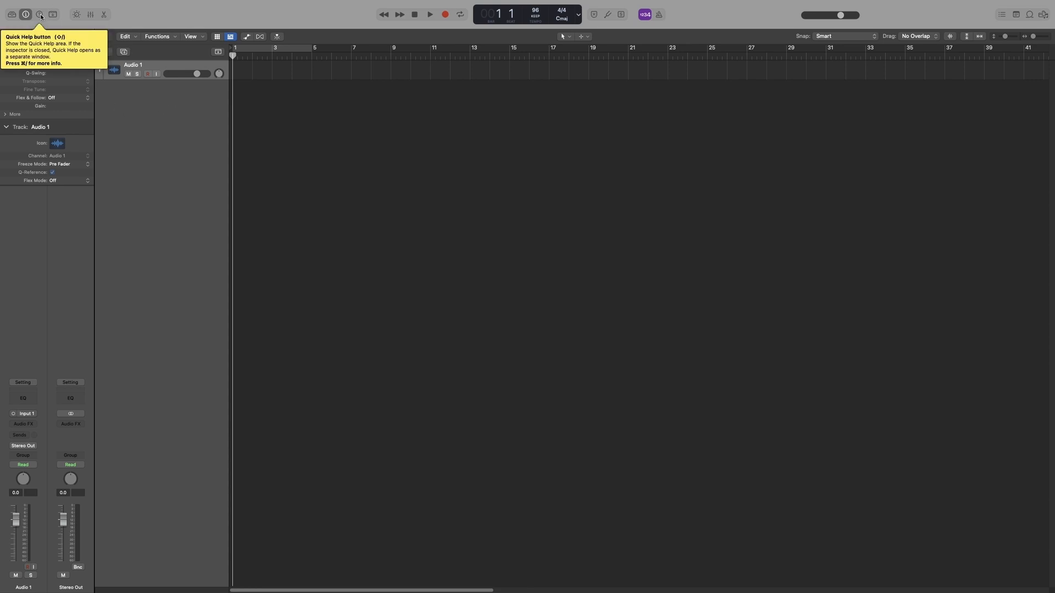
Turn on the Quick Help panel from the control bar
click(38, 14)
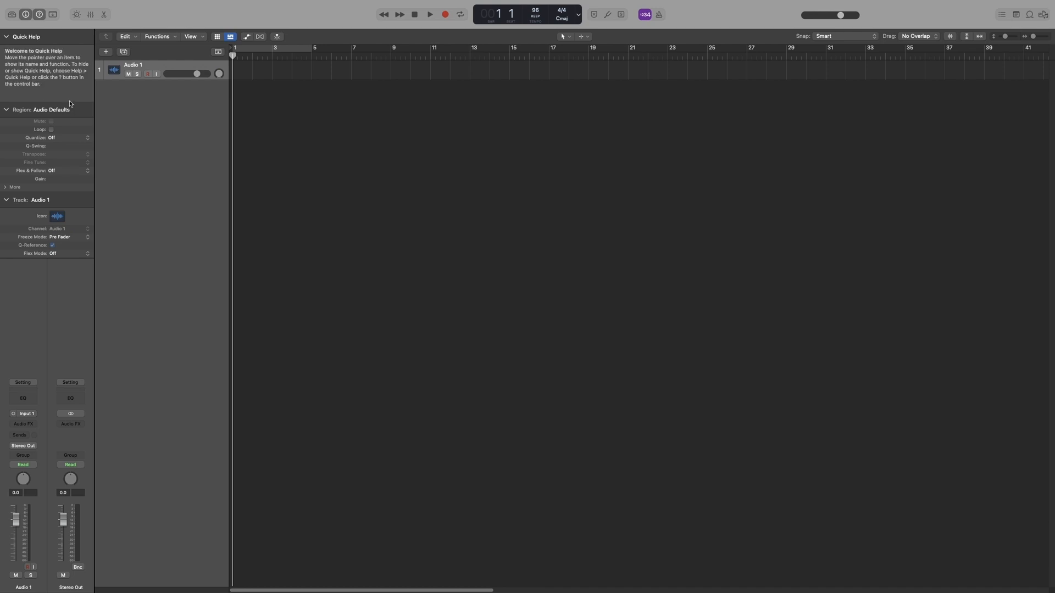
mouse_move(74, 120)
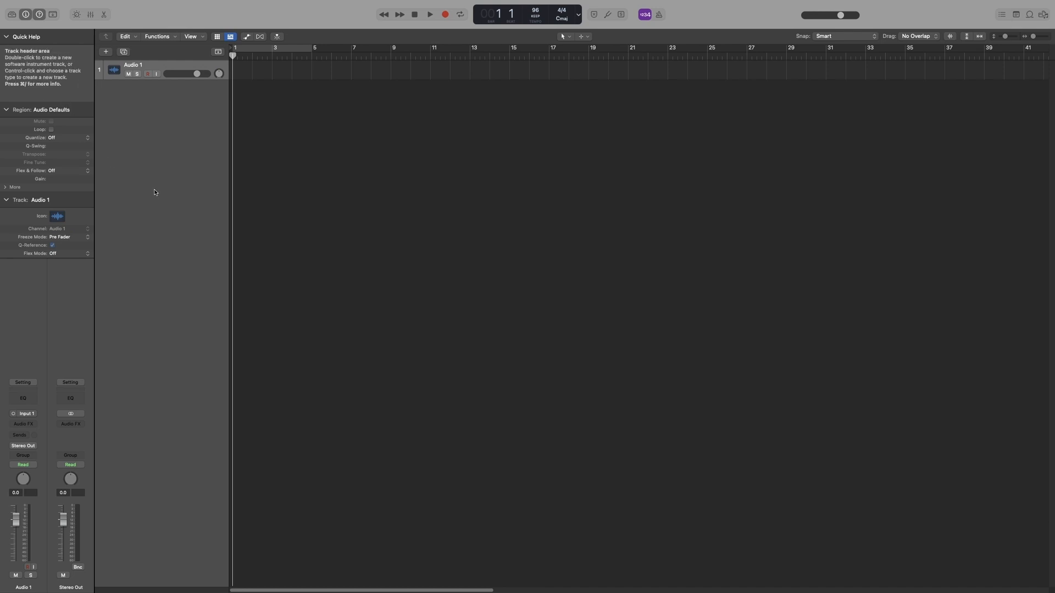
mouse_move(399, 14)
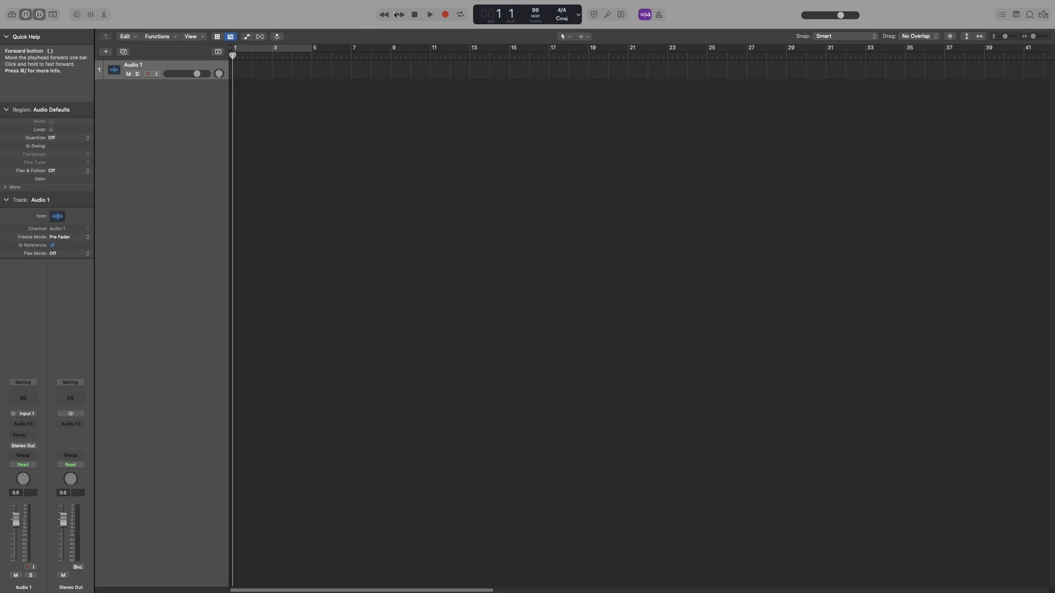
mouse_move(383, 15)
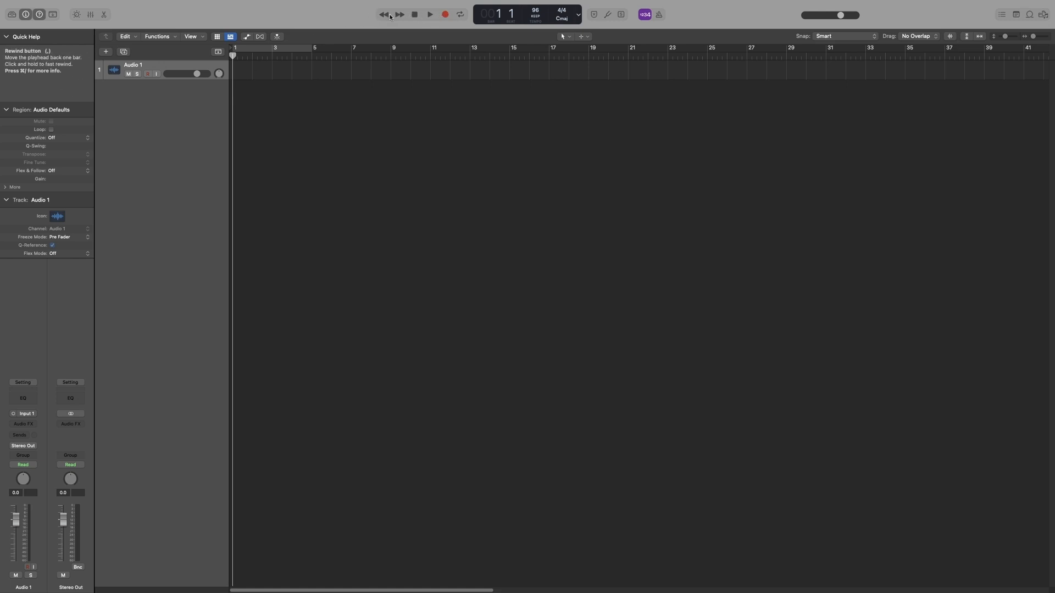
mouse_move(398, 14)
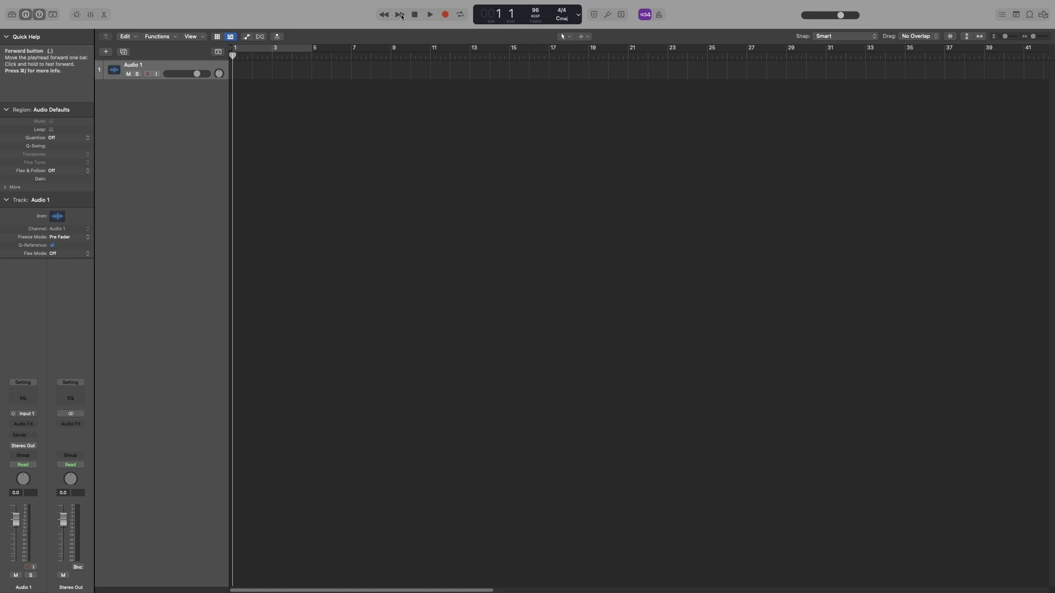
mouse_move(399, 14)
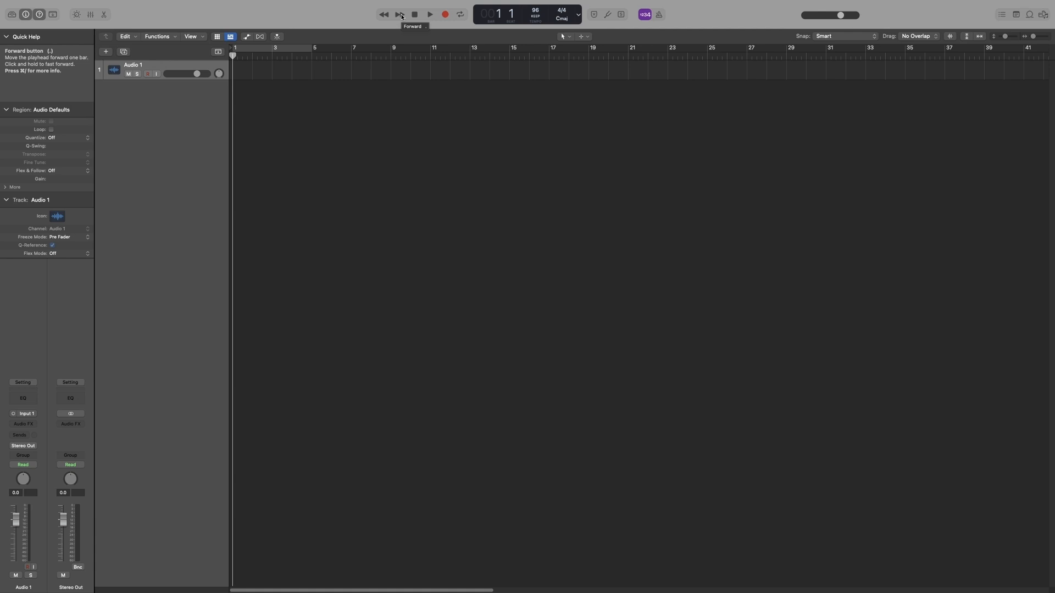